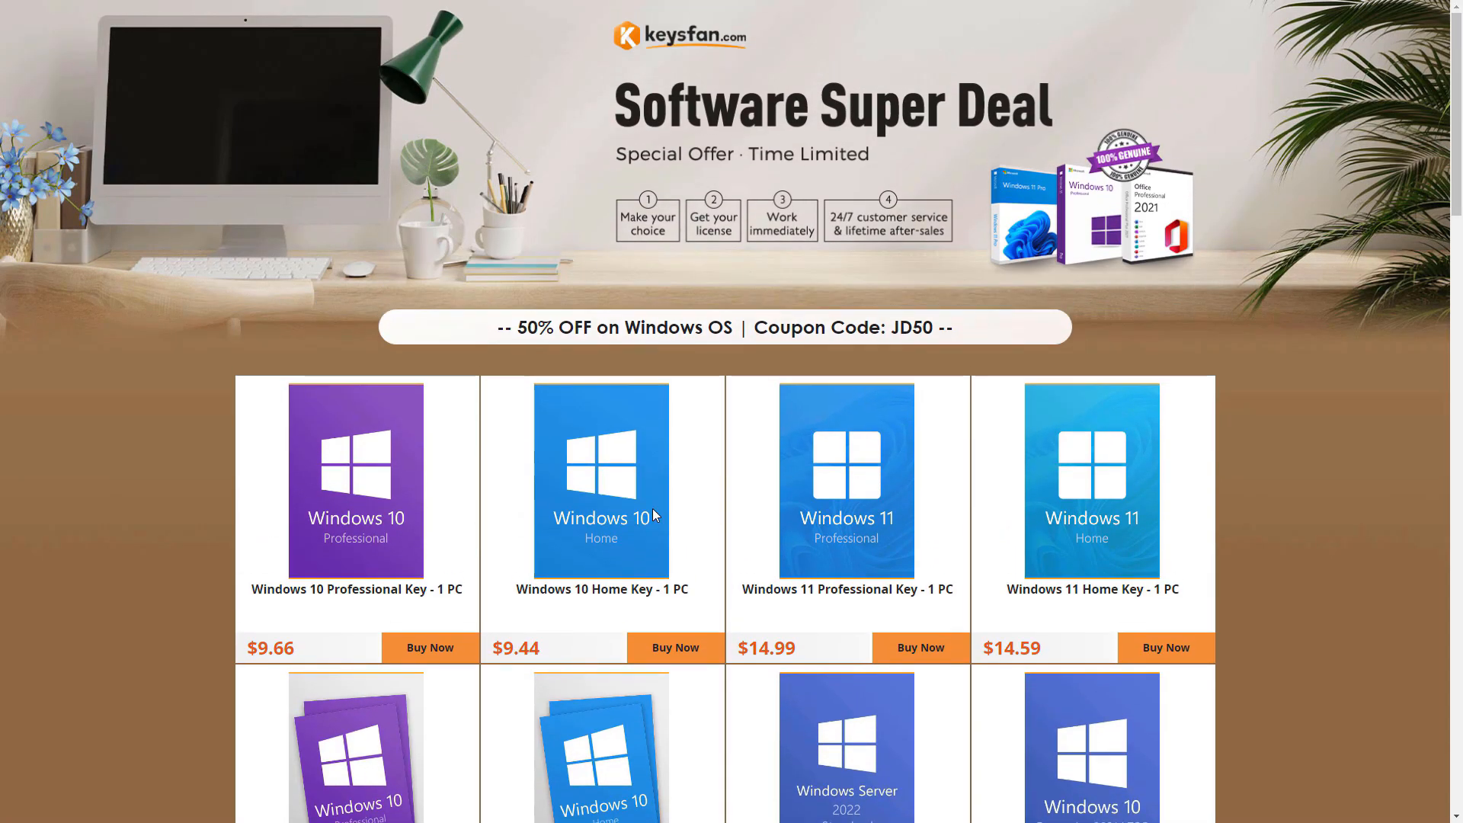
scroll(down, 3)
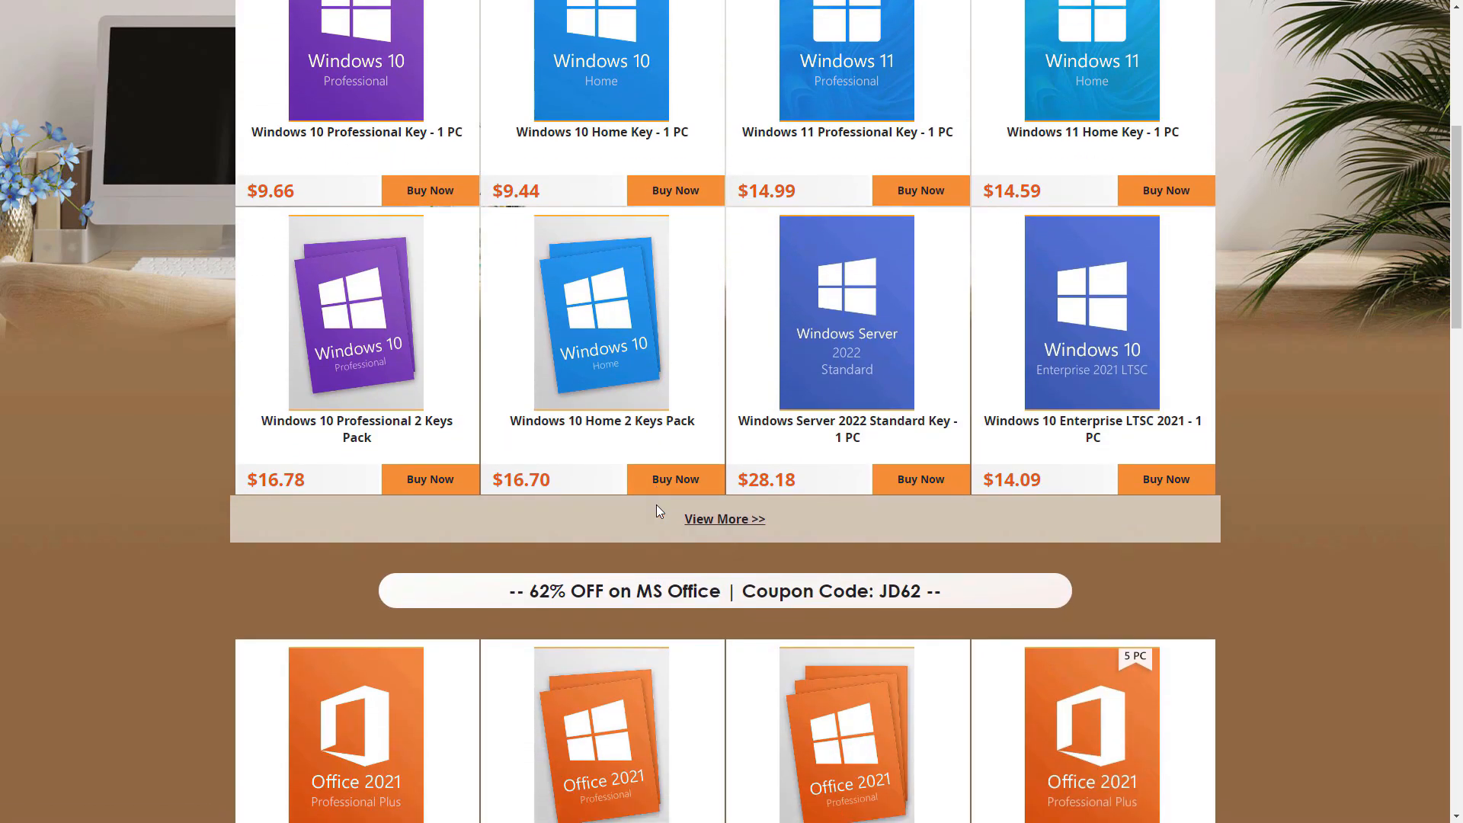
scroll(down, 3)
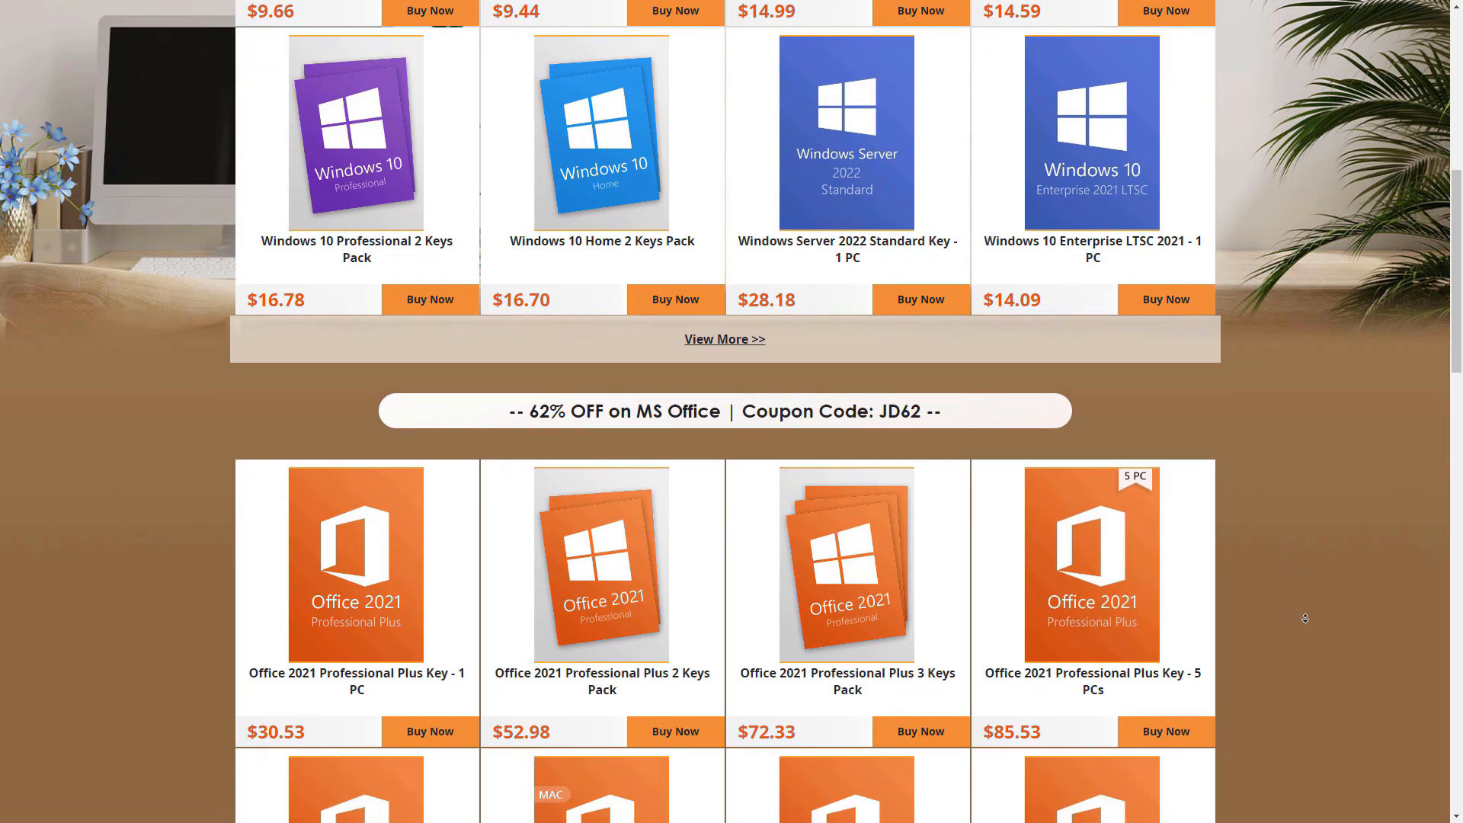
scroll(down, 3)
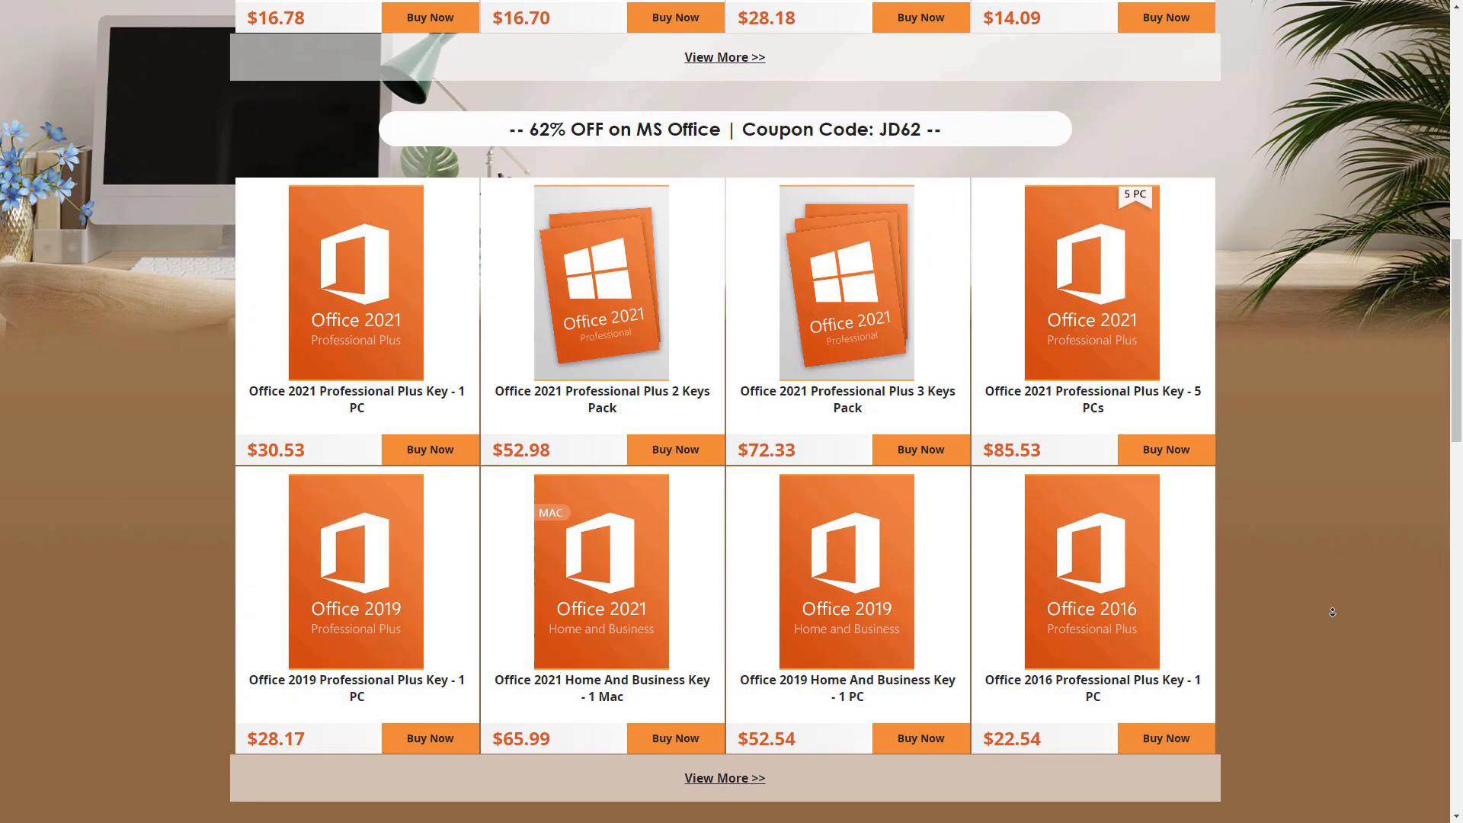
scroll(down, 3)
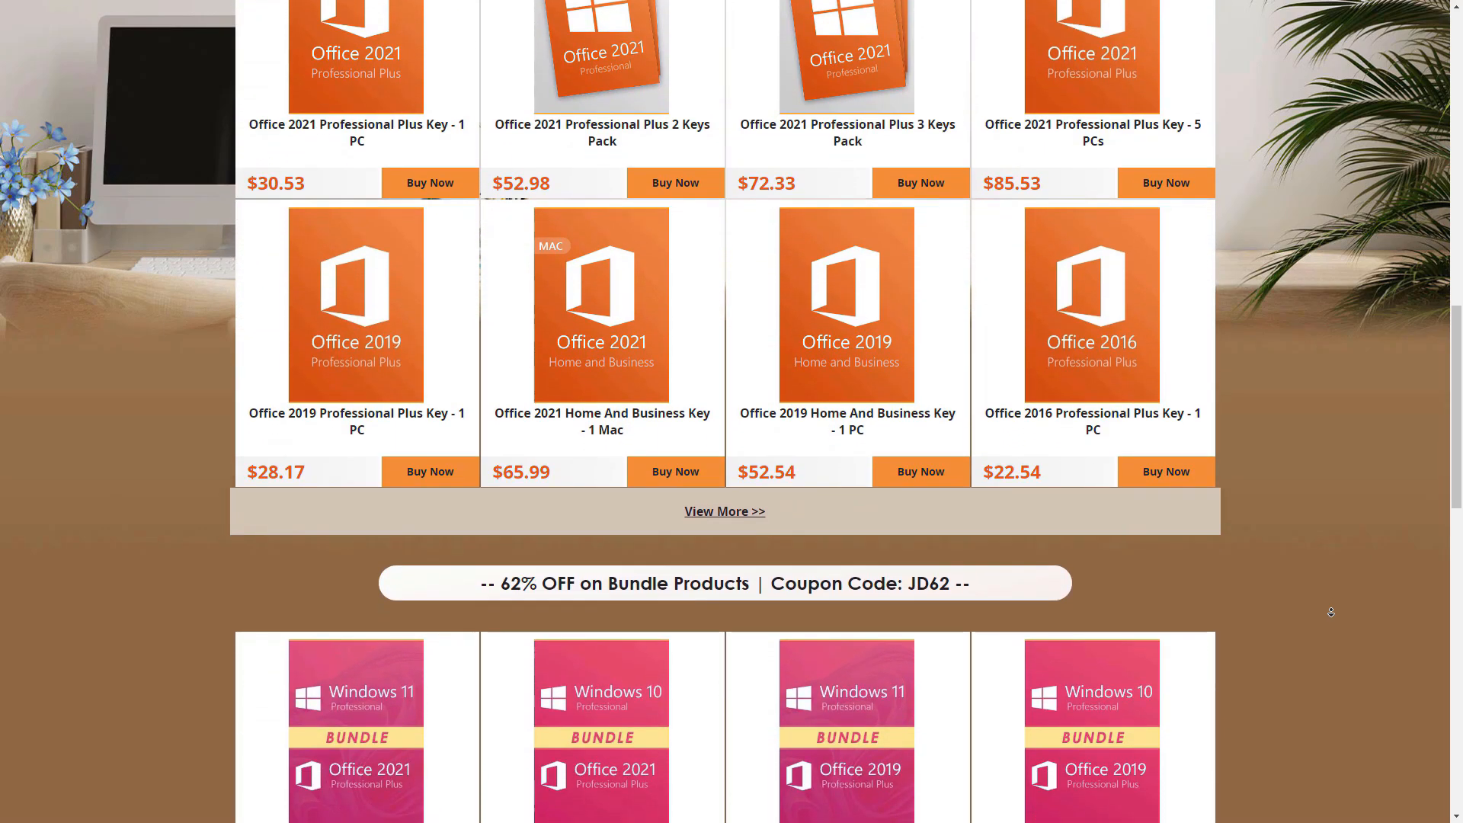
scroll(up, 3)
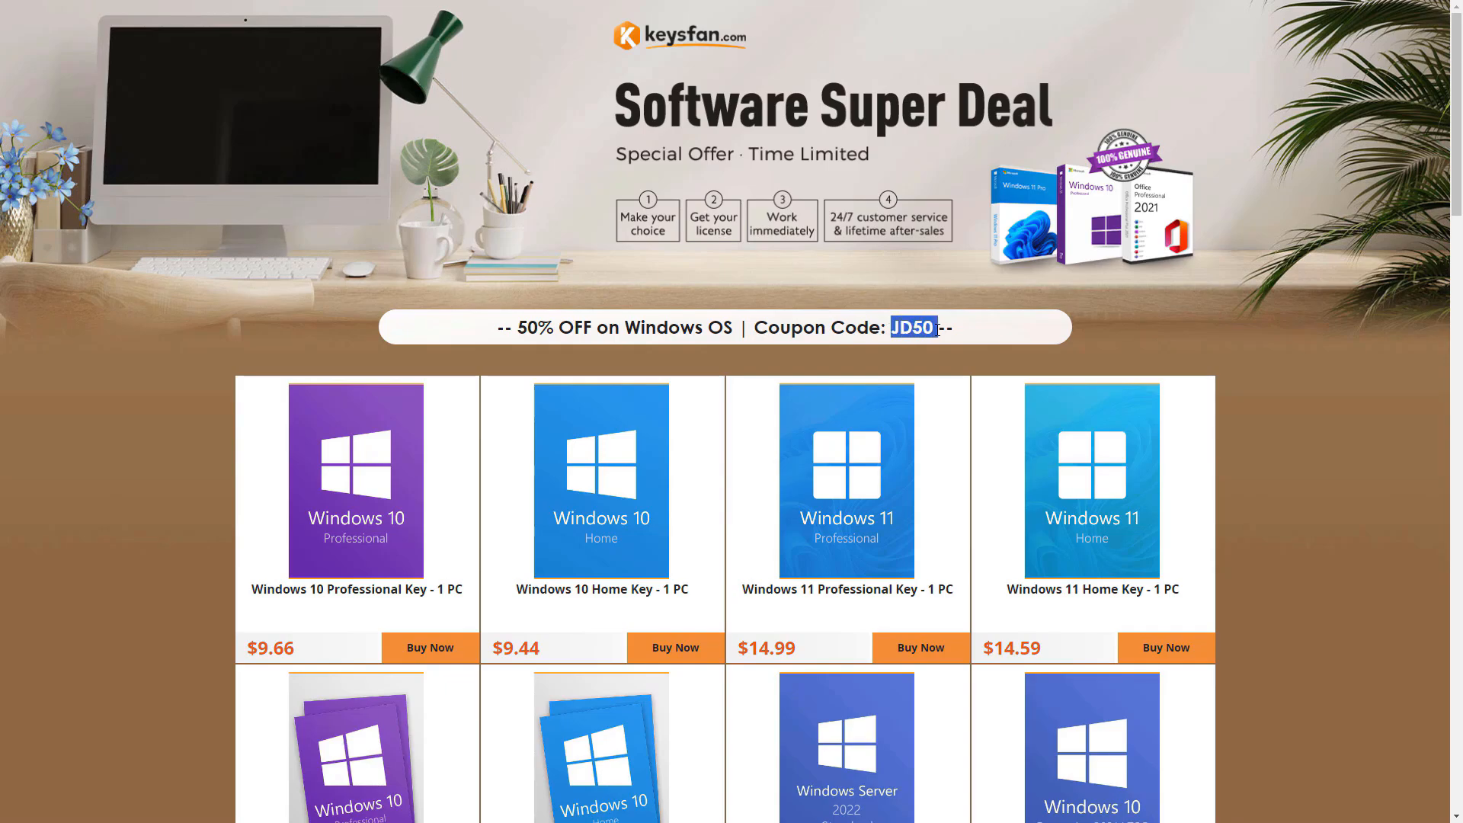
scroll(down, 3)
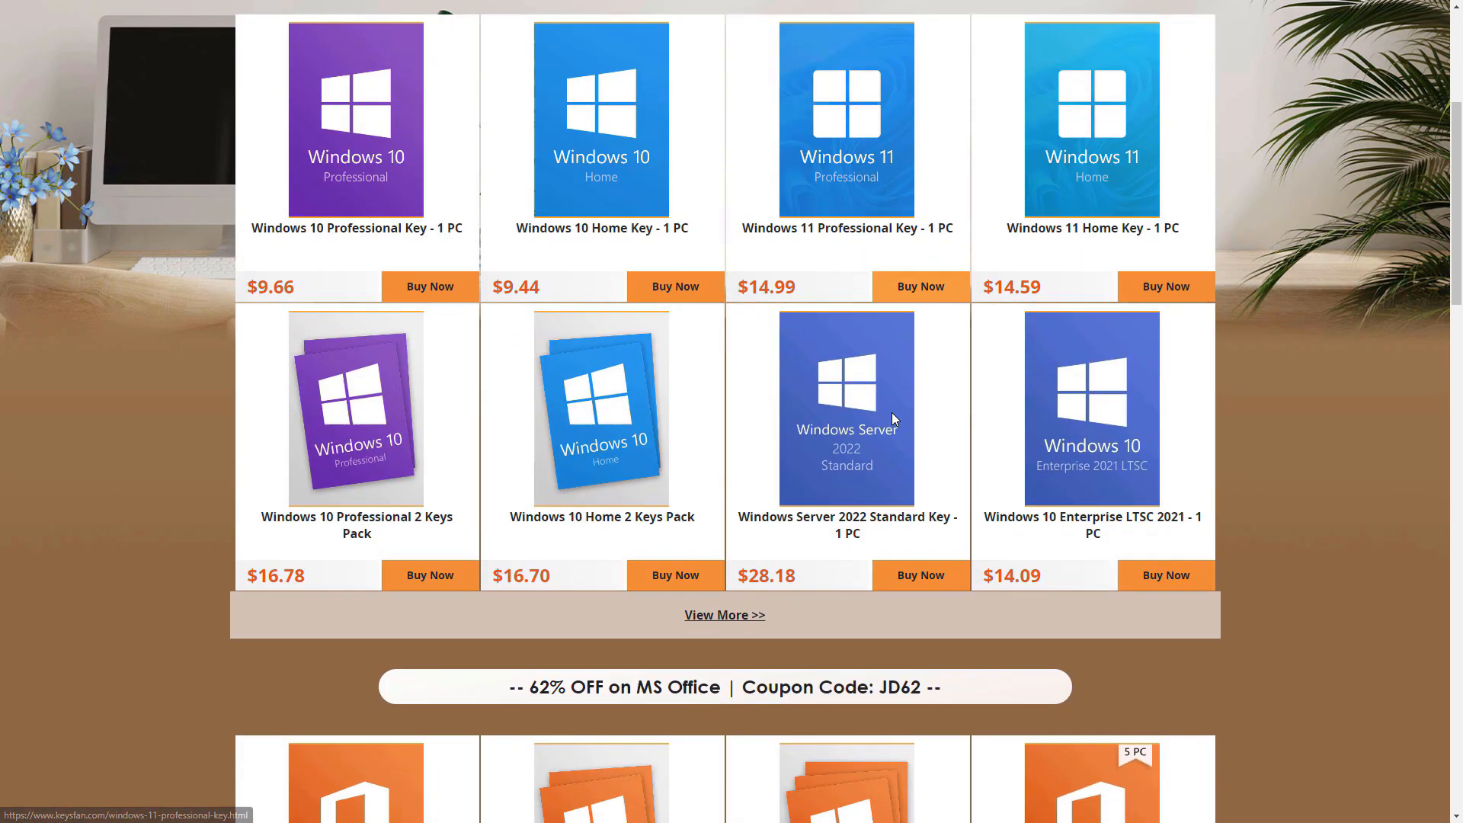
scroll(down, 3)
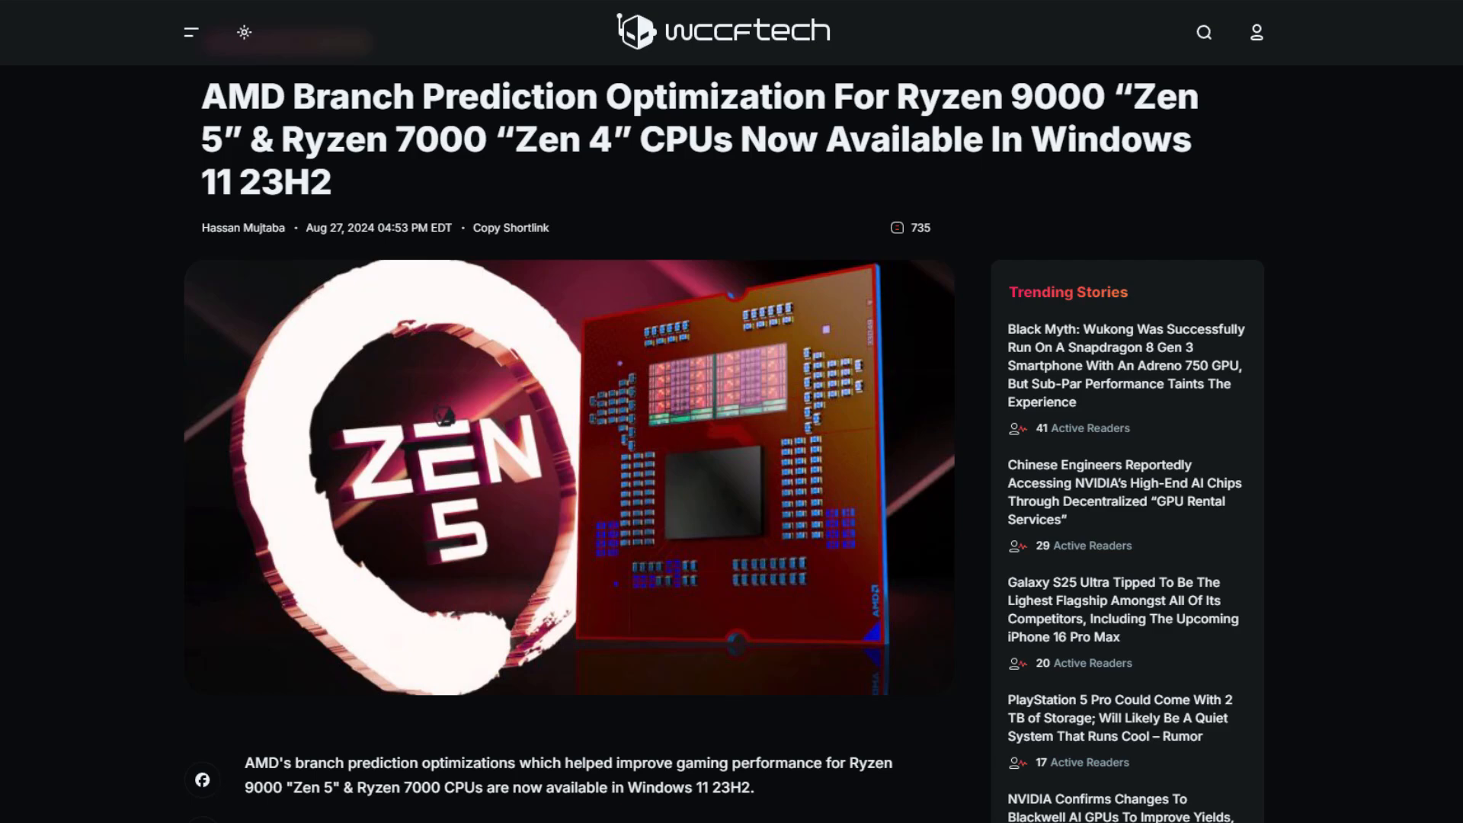
scroll(down, 3)
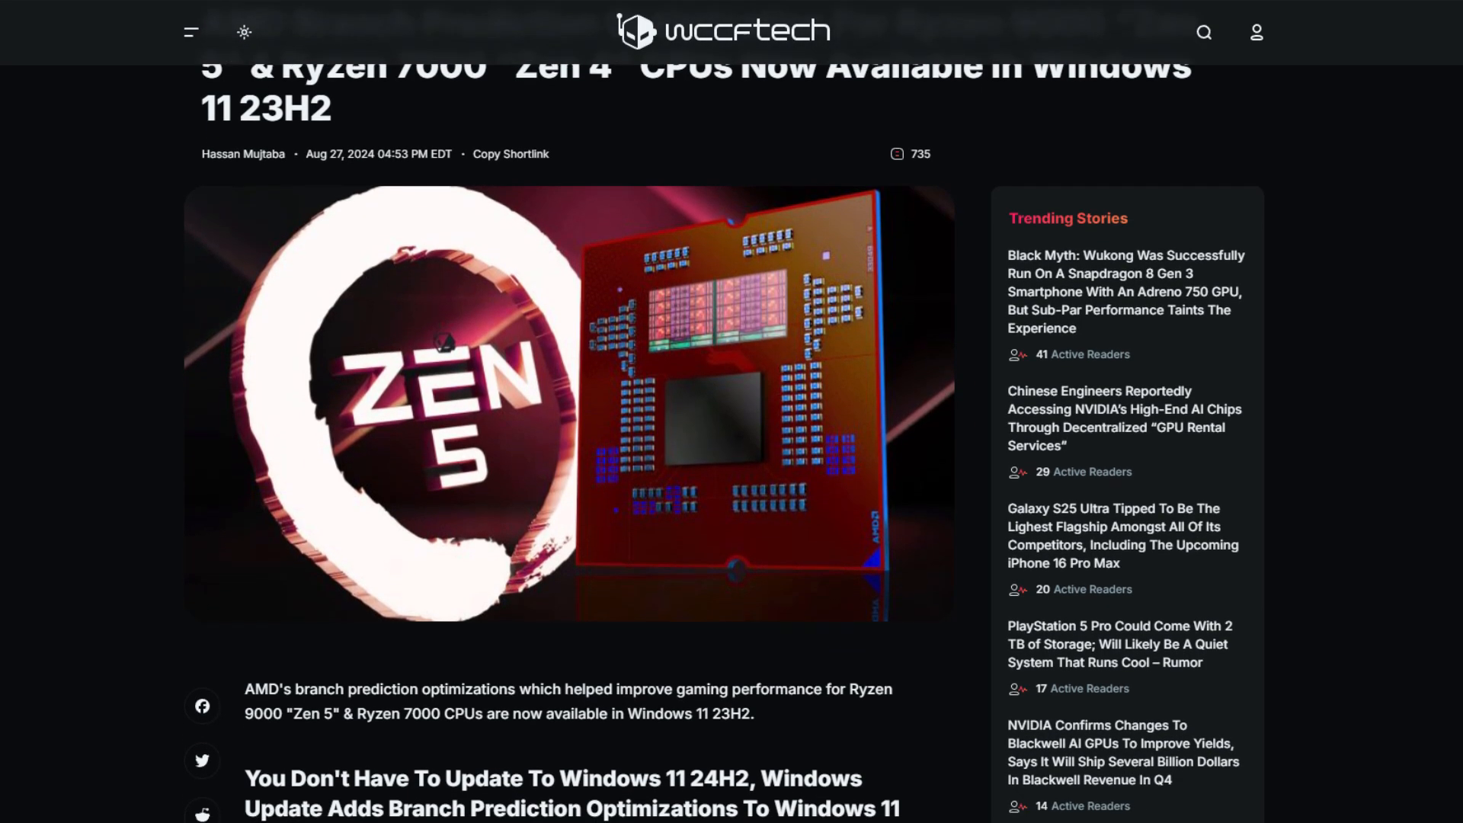
scroll(down, 3)
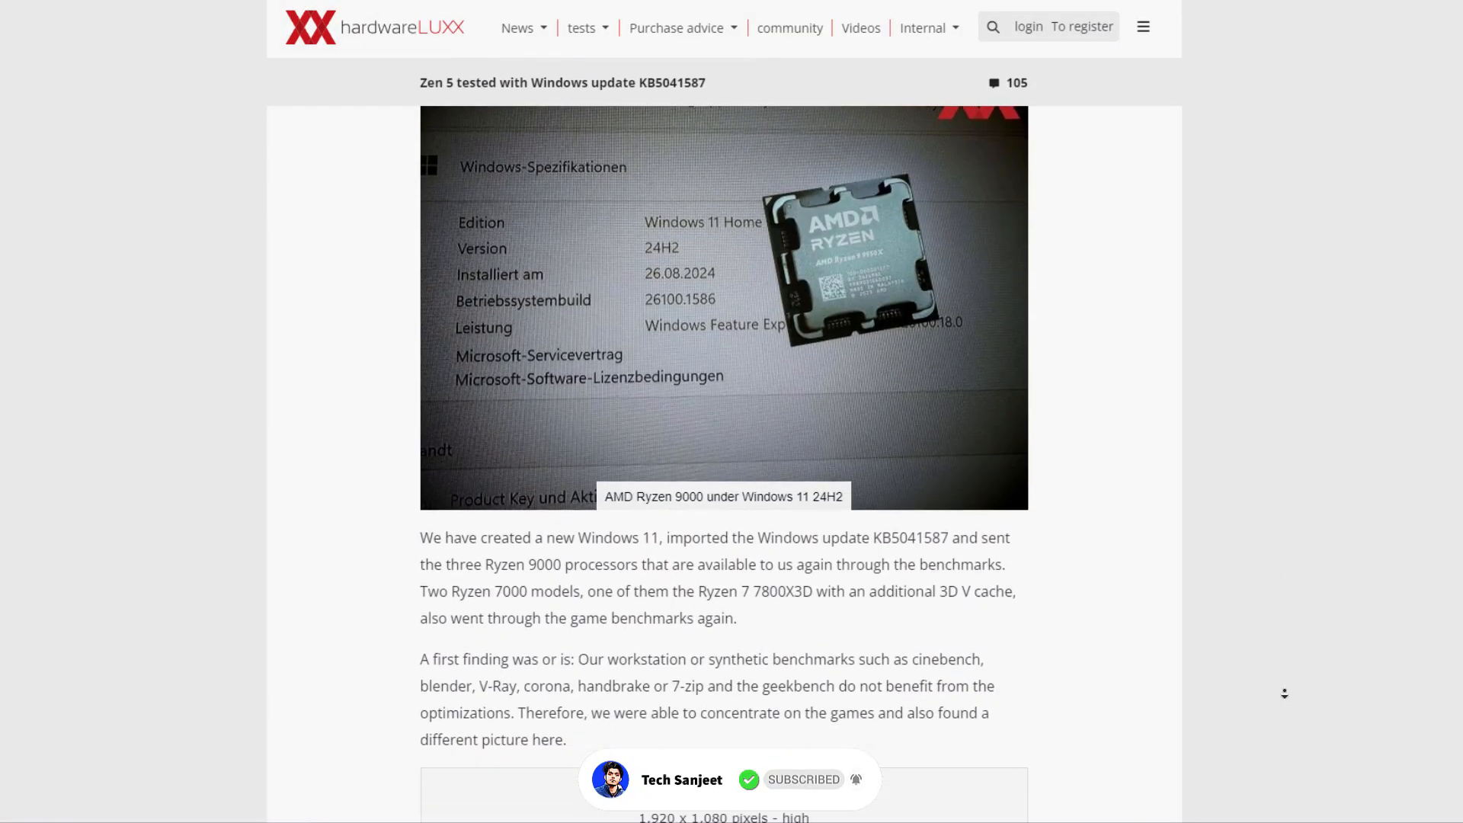
scroll(down, 3)
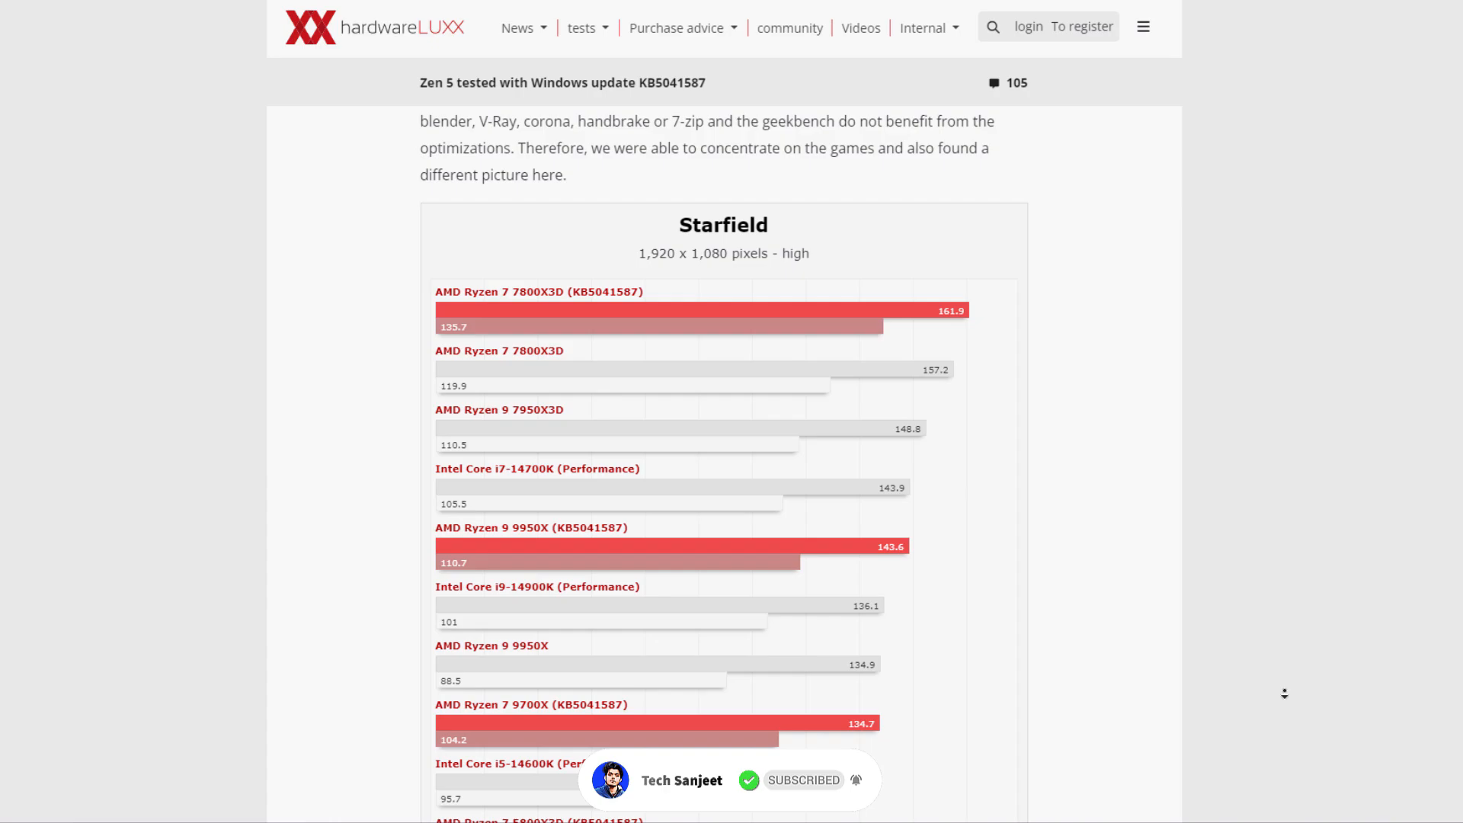
scroll(down, 3)
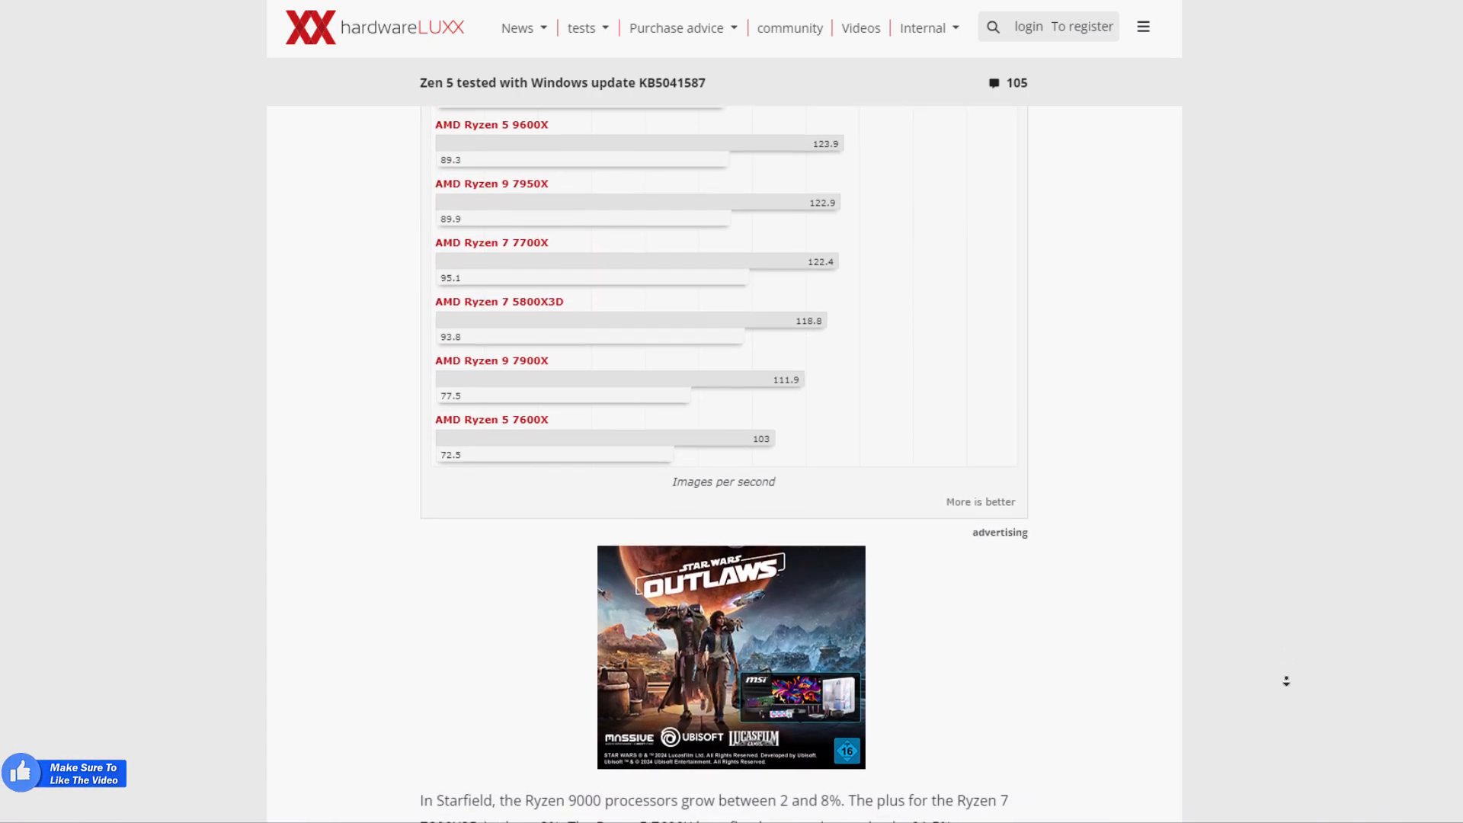
scroll(down, 3)
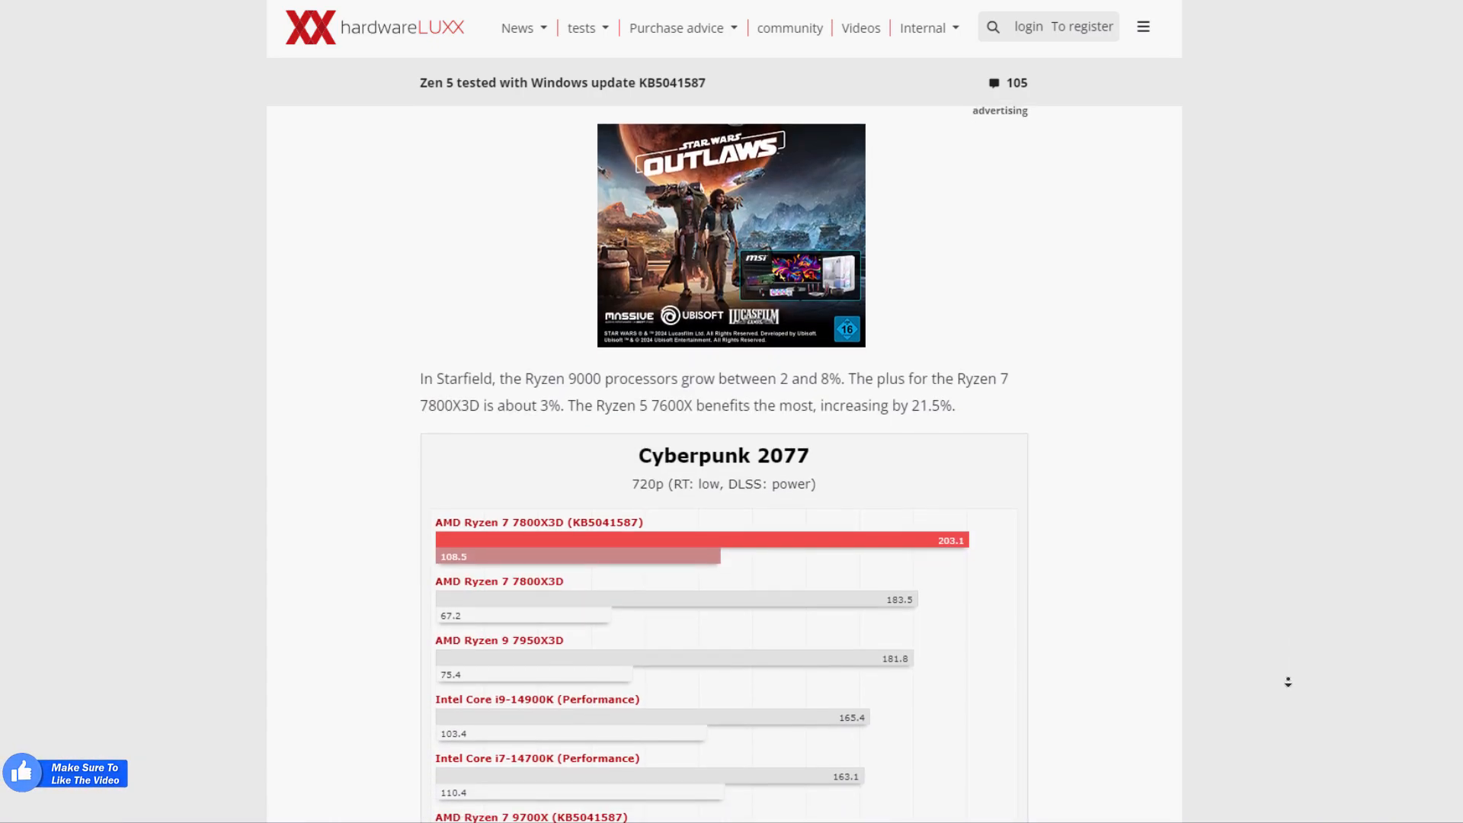
scroll(down, 3)
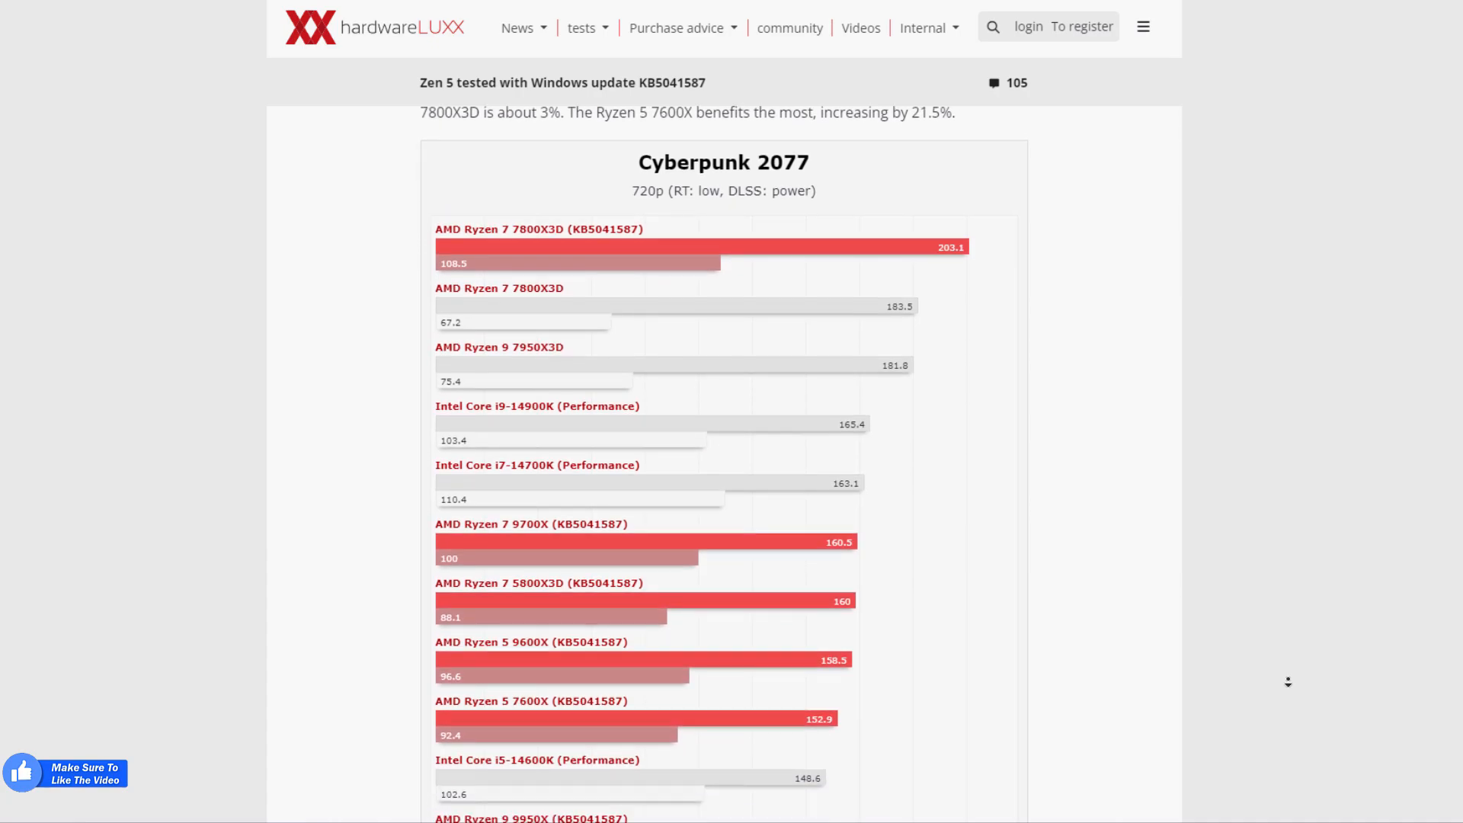